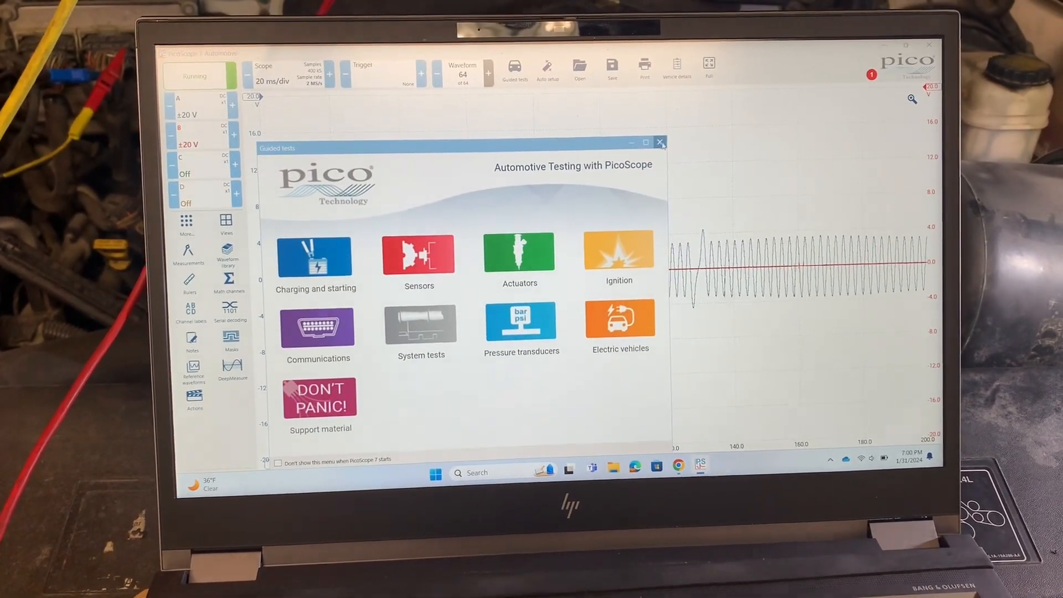
- Dismiss the Guided tests window so the scope can capture channels A and B at ±50 V
click(659, 142)
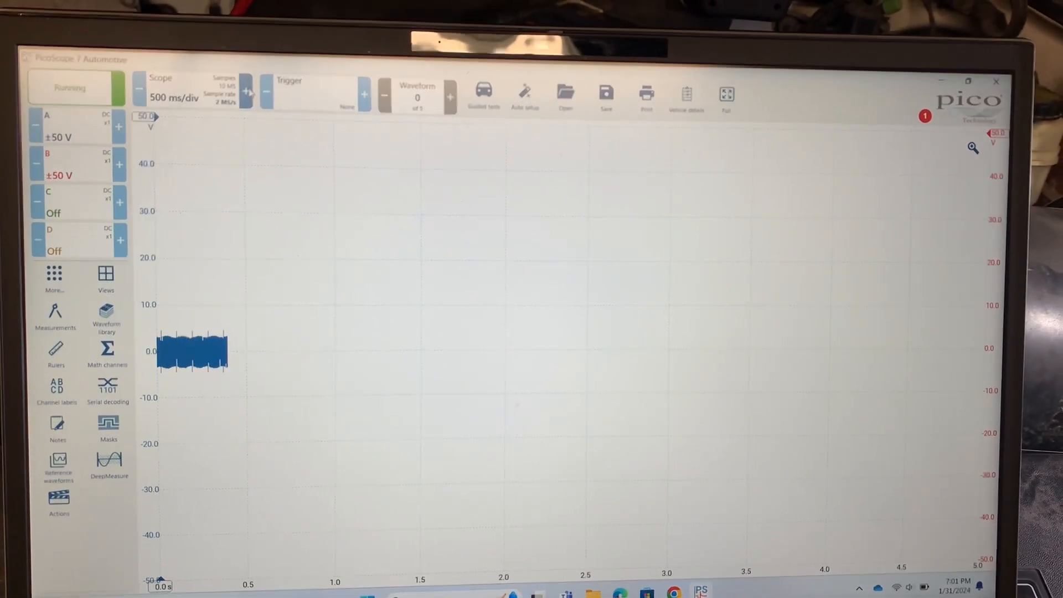
- Start the capture of the crank and cam signals on channels A and B at 20 s/div
click(136, 90)
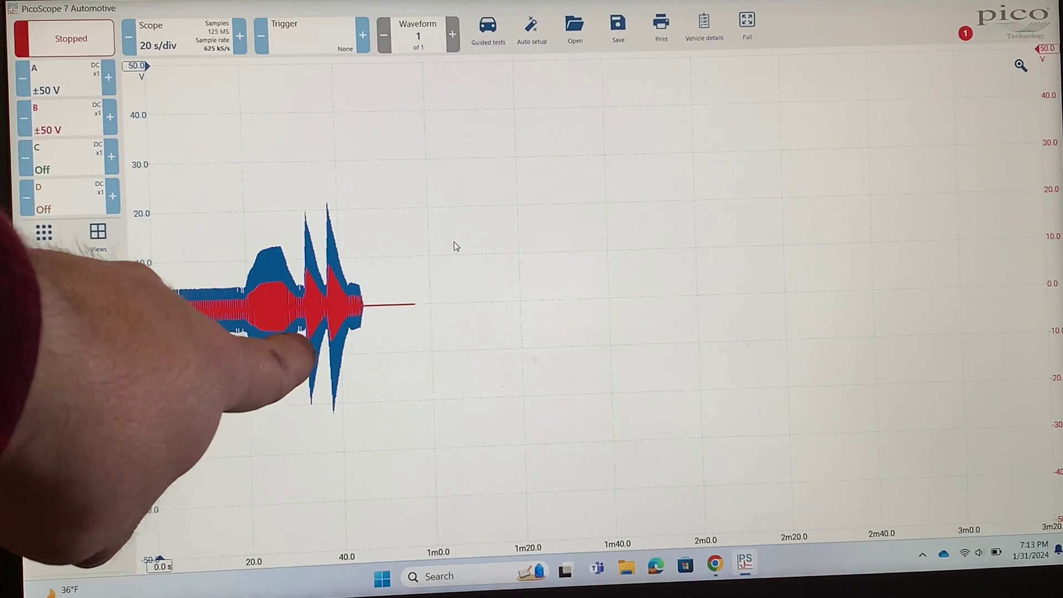
- Stop the capture so the engine-start recording over roughly 45 seconds is held
click(42, 232)
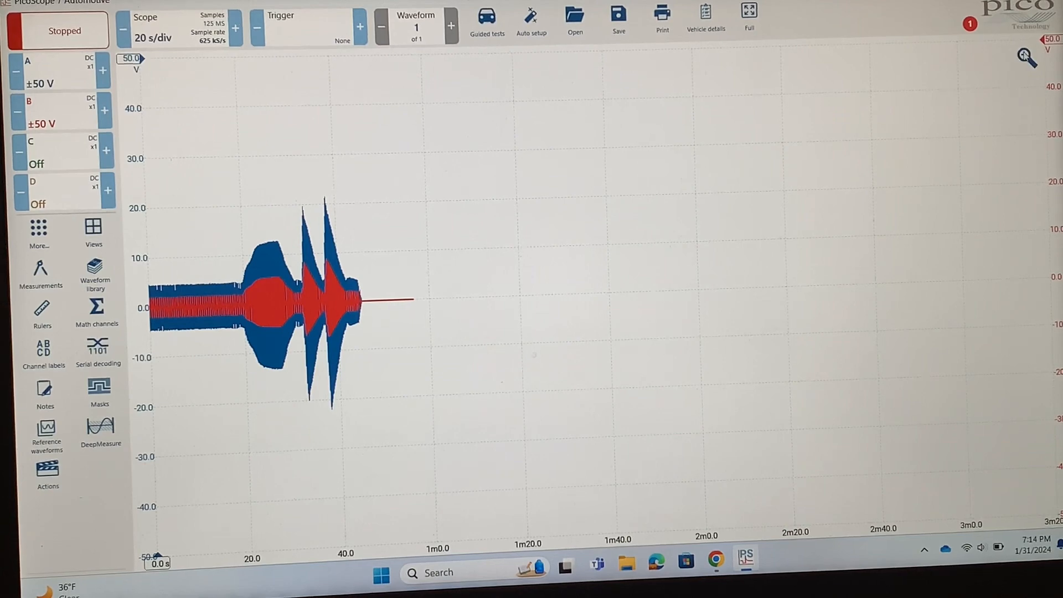
- Zoom into the recording and offset the channel B cam trace above the crank trace
click(1027, 56)
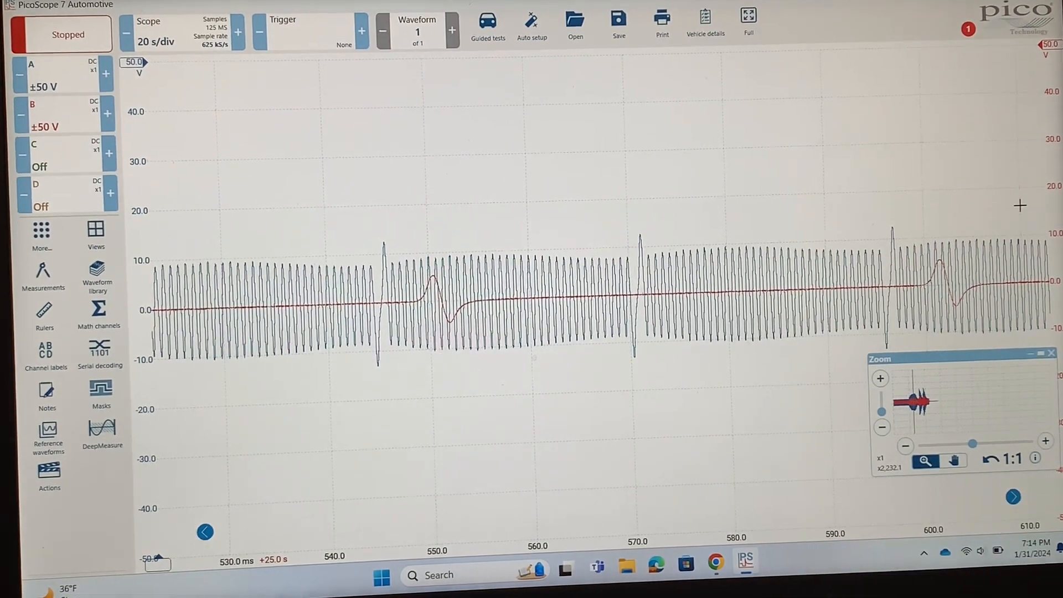
click(952, 459)
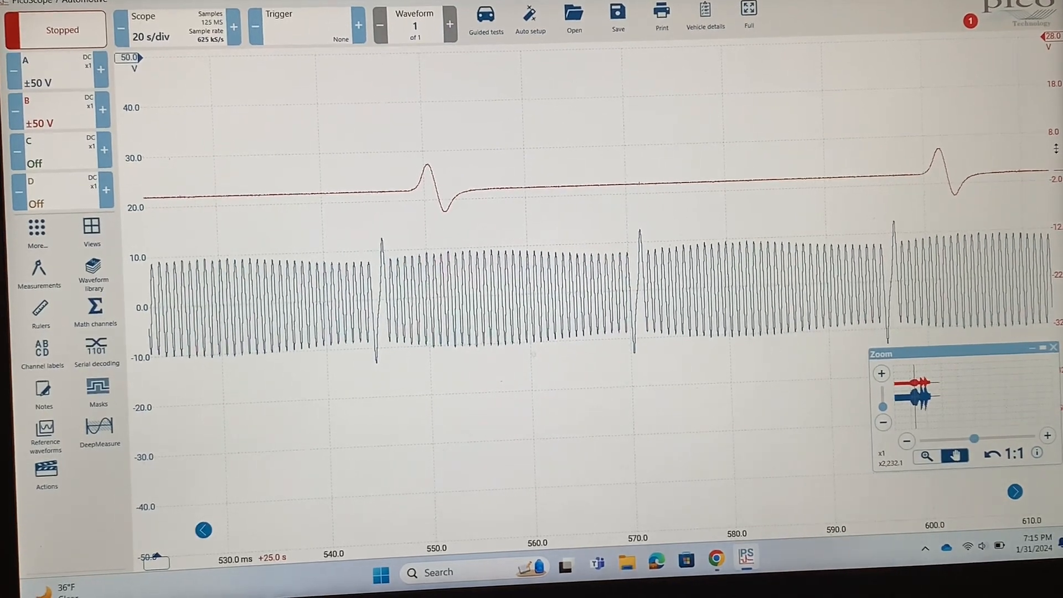
click(927, 454)
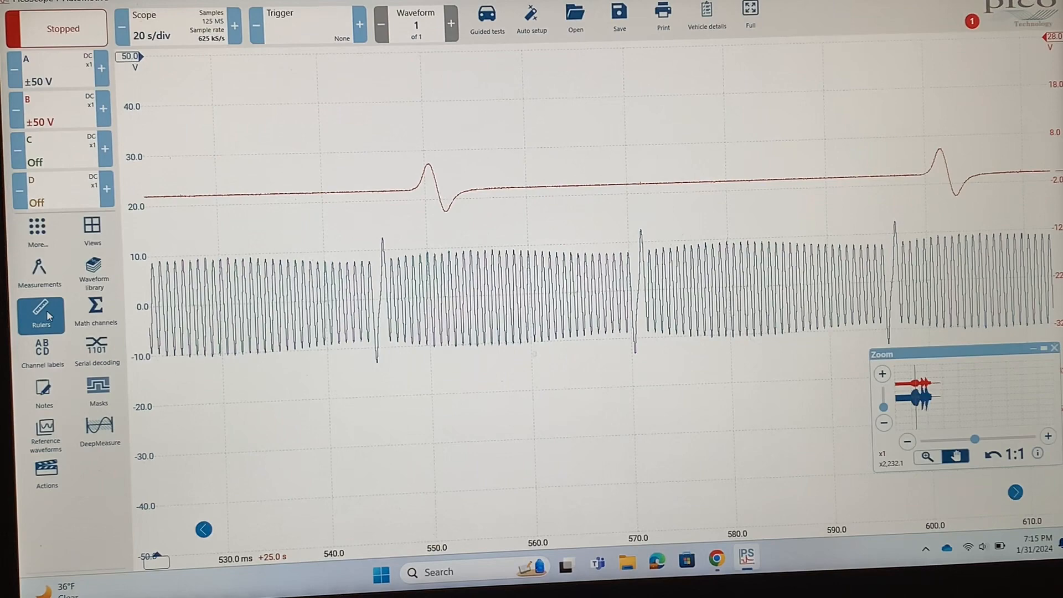
- Add phase rulers between the crank gap and cam pulse, reading 4.793 ms and about 67.5°
click(40, 311)
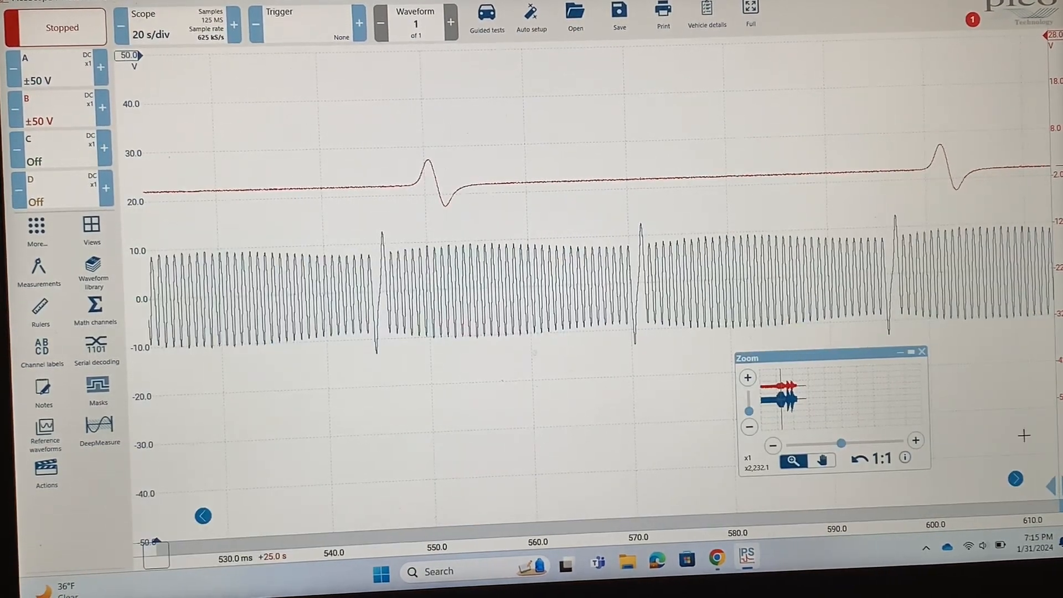
click(822, 460)
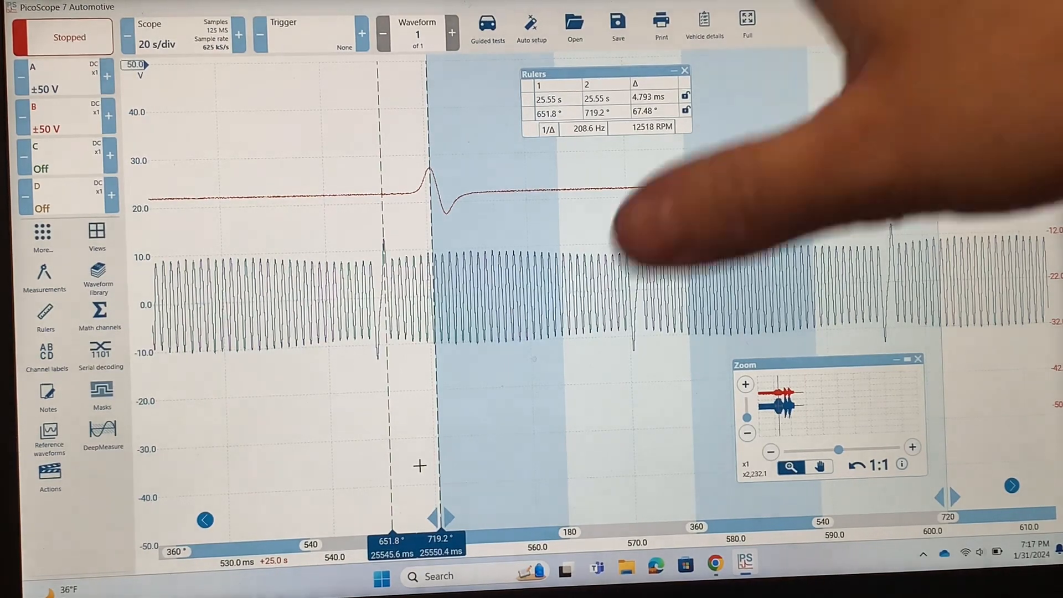
mouse_move(746, 203)
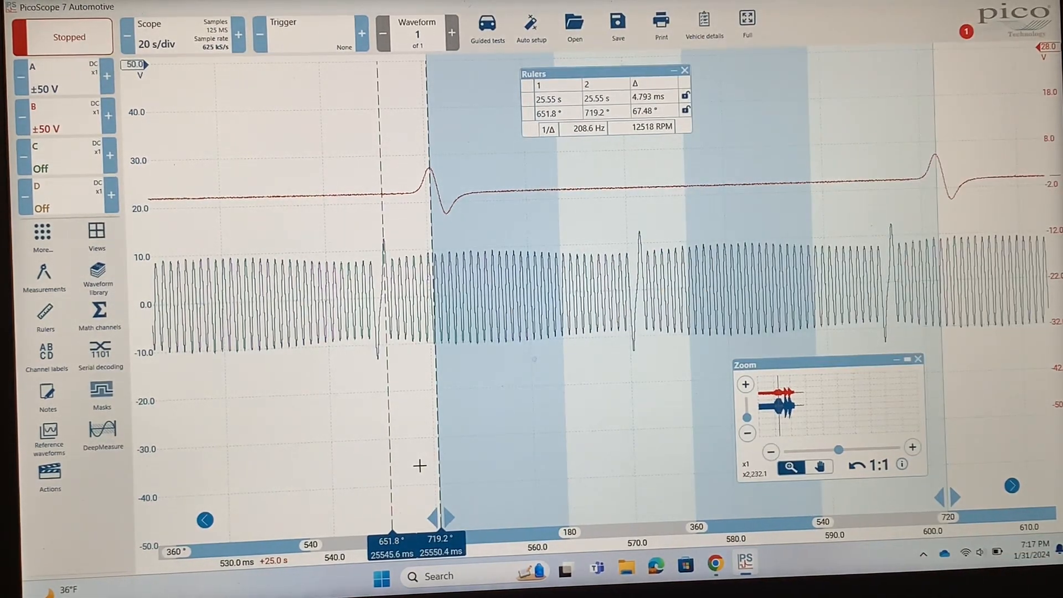